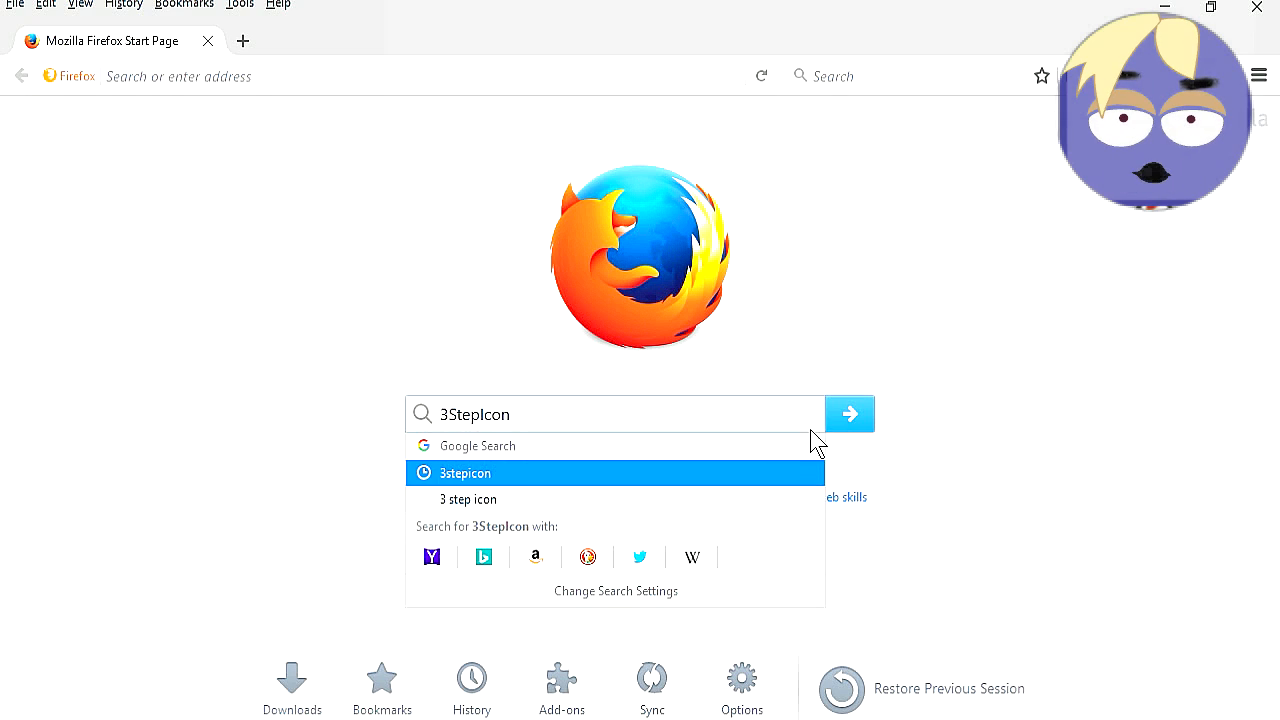
# Run the web search for 3StepIcon from the Firefox start page.
pyautogui.click(848, 412)
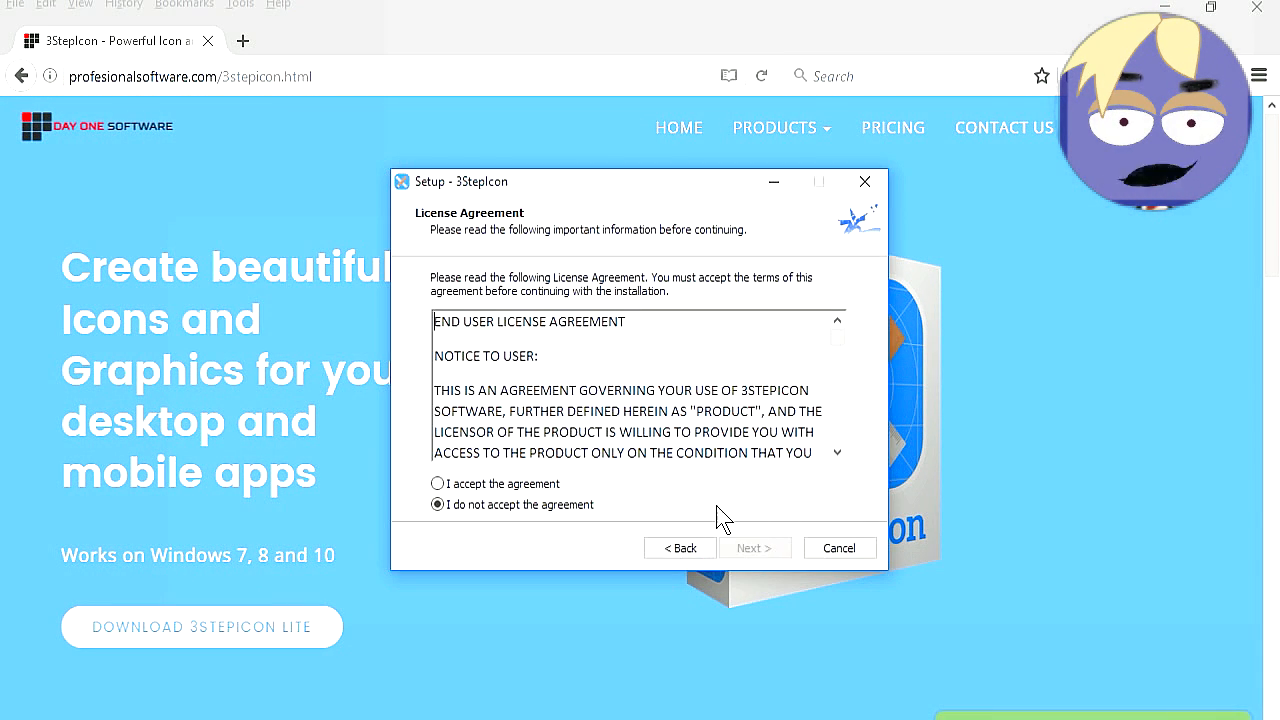
# Accept the license, keep Start Menu and desktop shortcut defaults, finish setup and continue with the free Lite version.
pyautogui.click(754, 548)
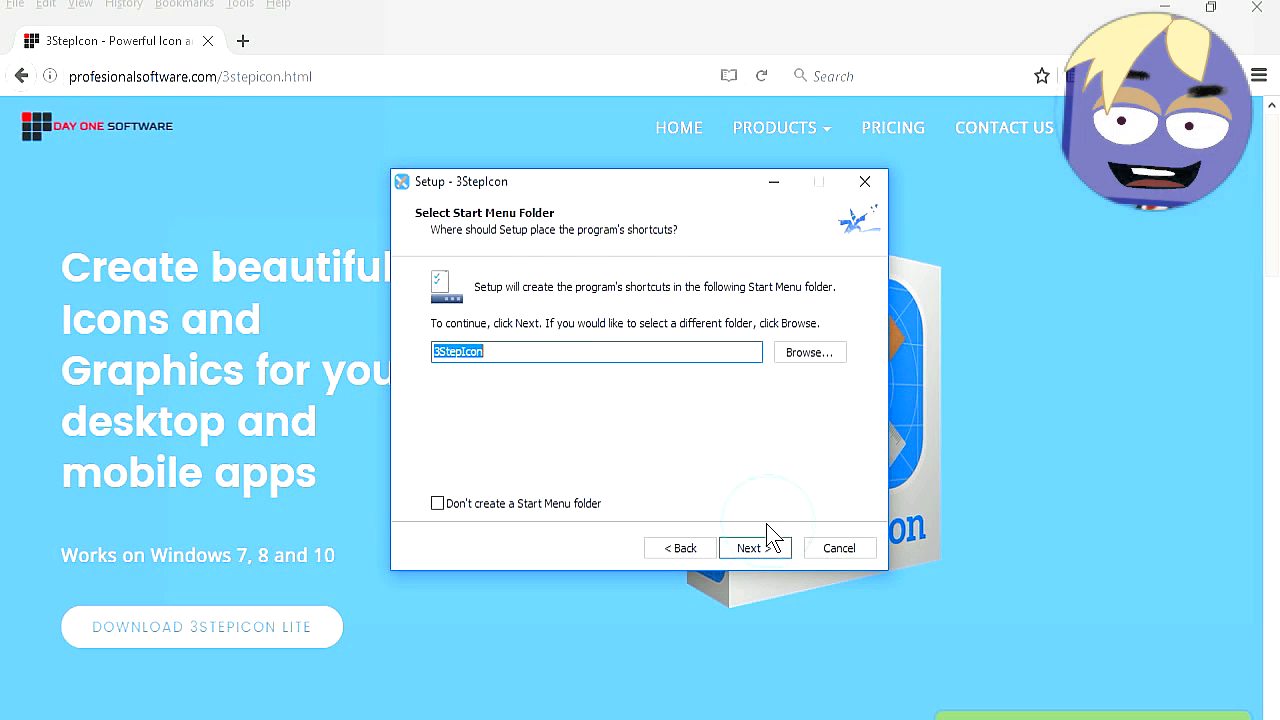
pyautogui.click(756, 548)
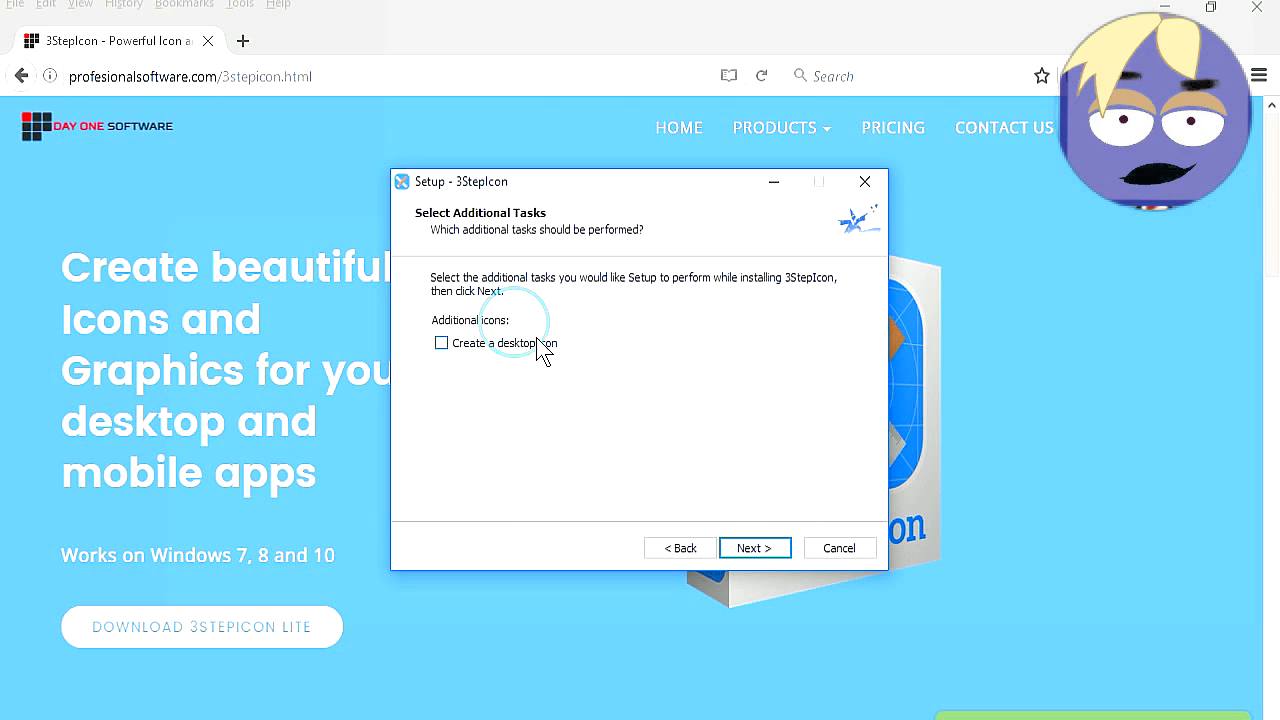
pyautogui.click(756, 548)
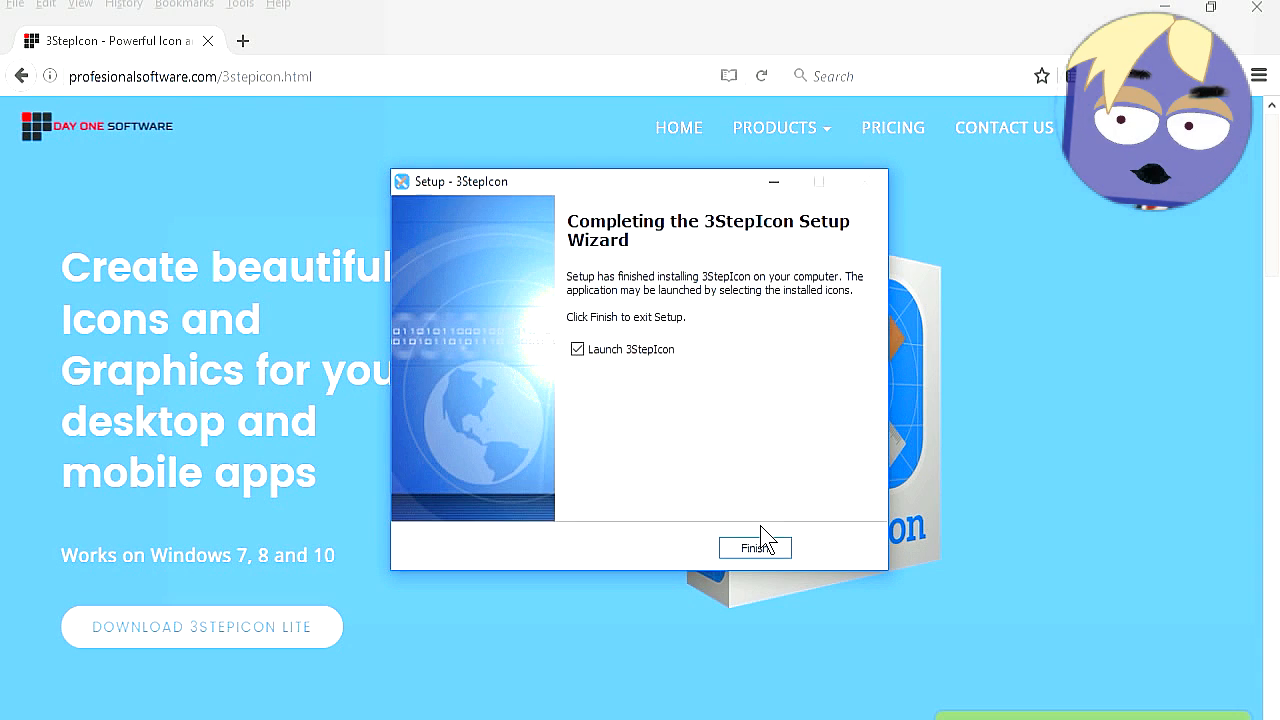
pyautogui.click(756, 548)
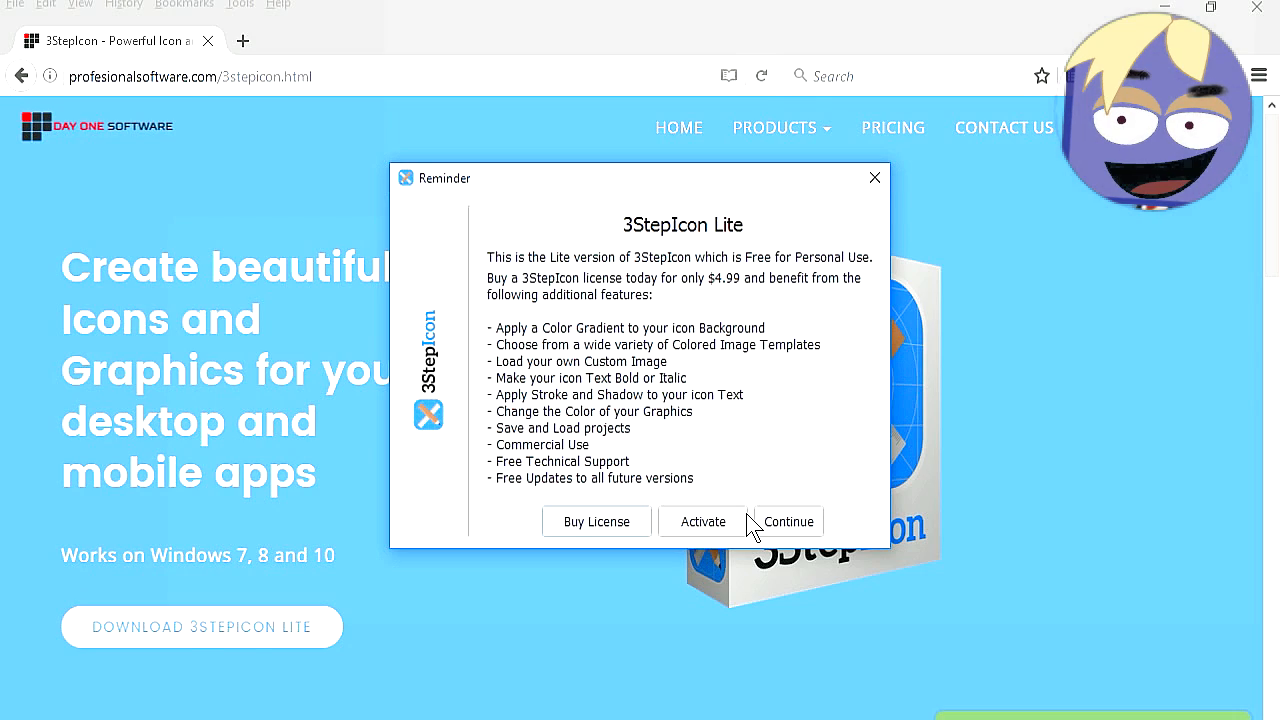
pyautogui.click(788, 520)
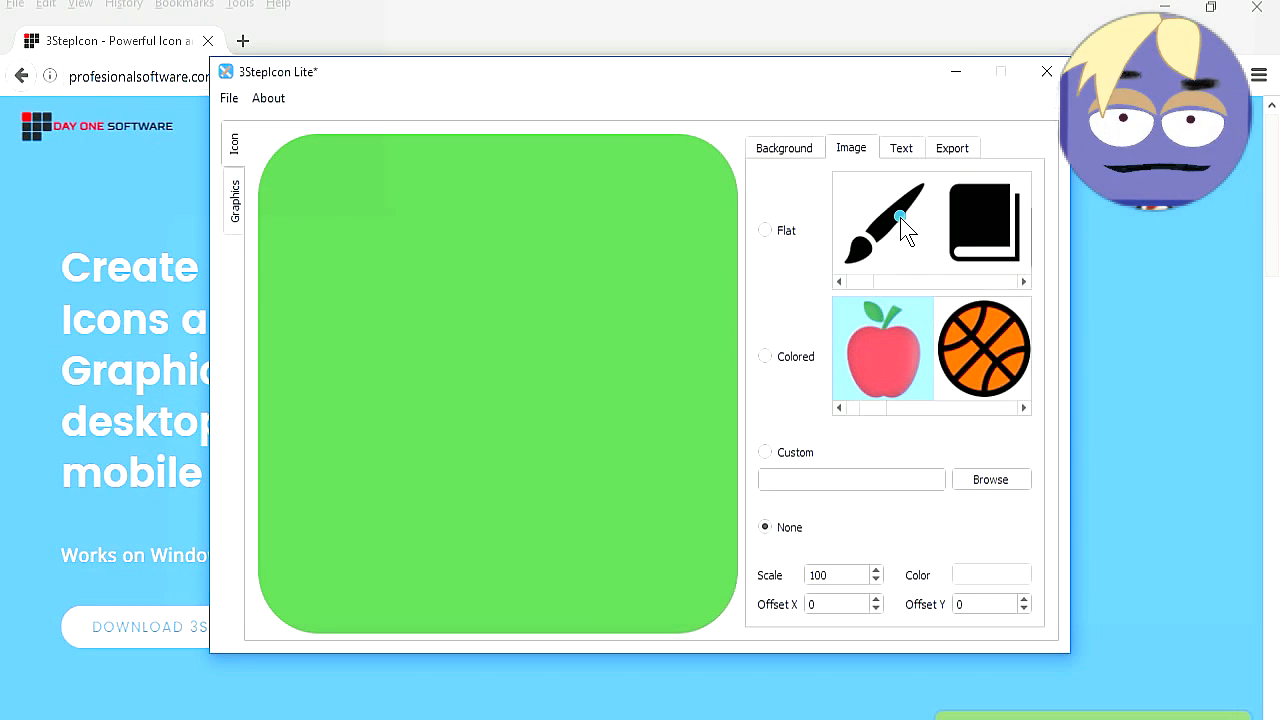
# Make the background yellow and choose the white flat basketball as the icon graphic.
pyautogui.click(784, 148)
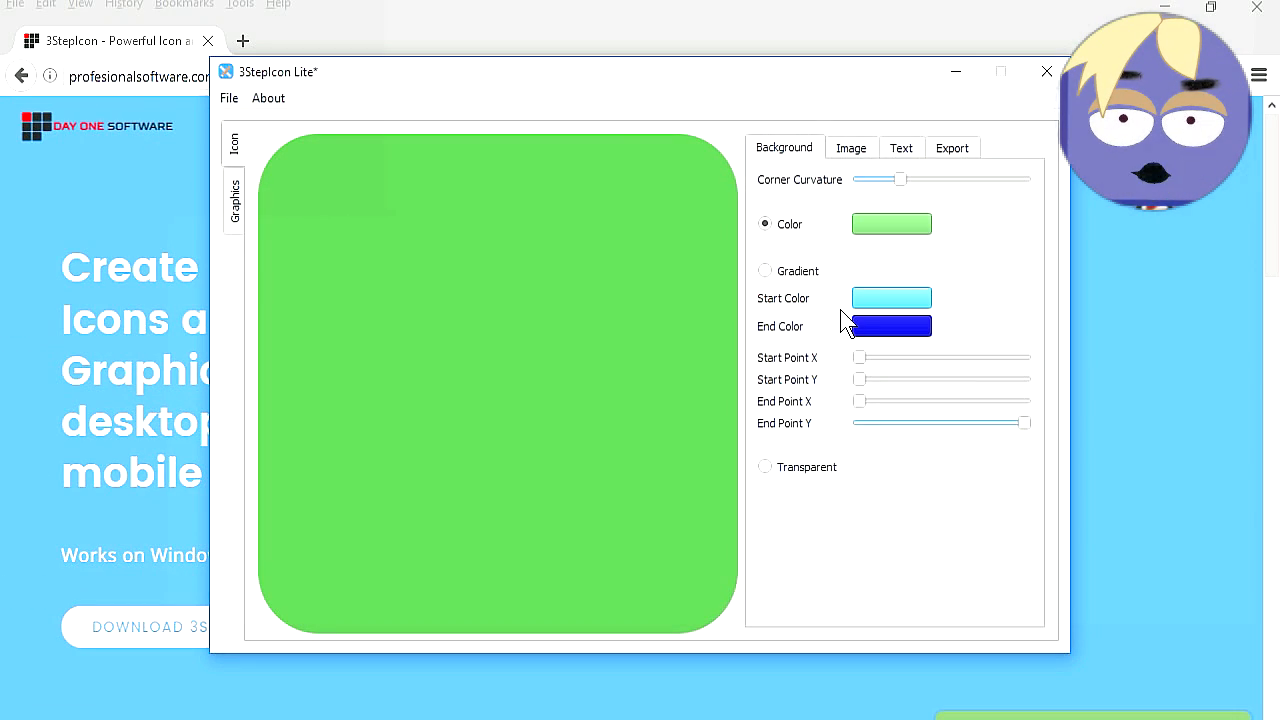
pyautogui.click(852, 148)
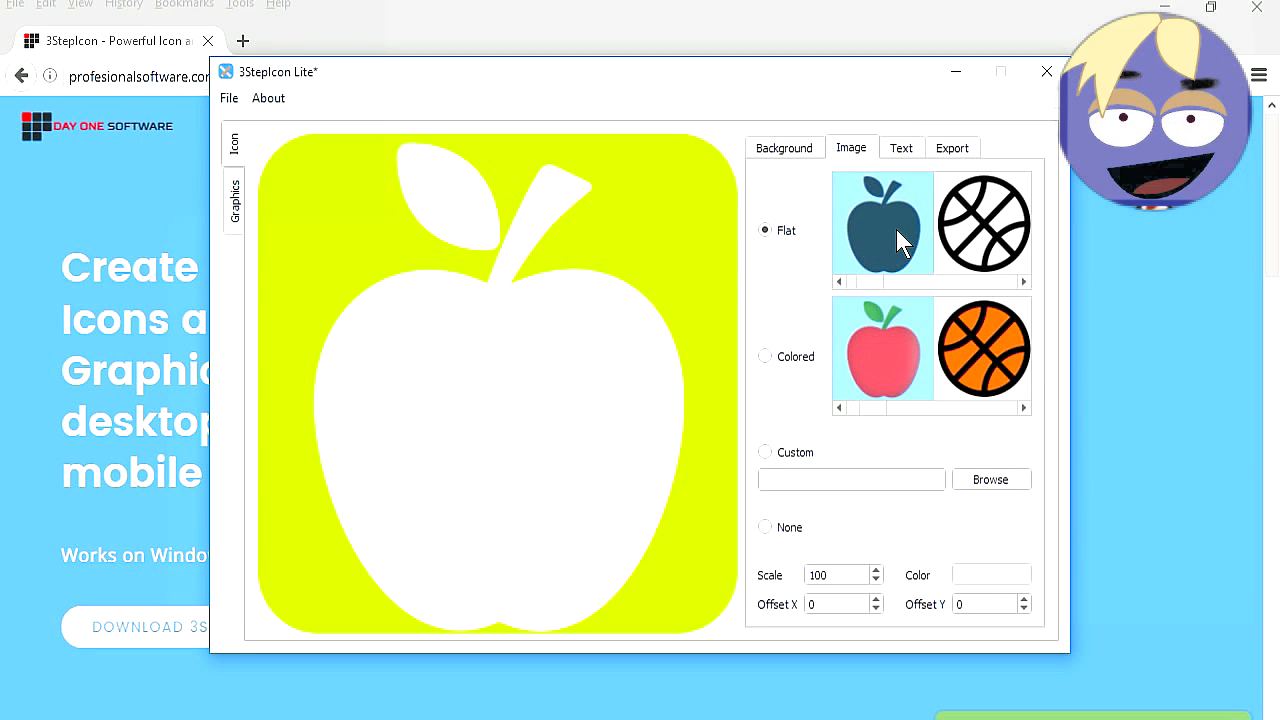
pyautogui.moveTo(1026, 282)
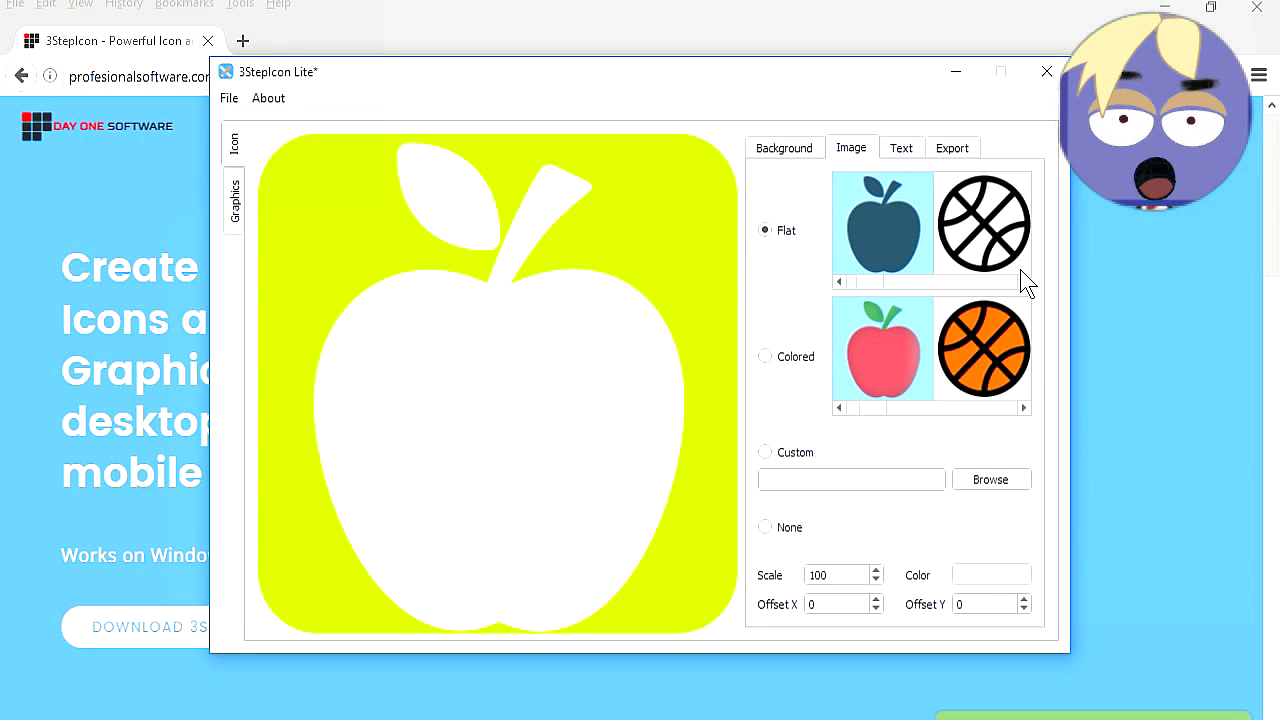
pyautogui.click(984, 222)
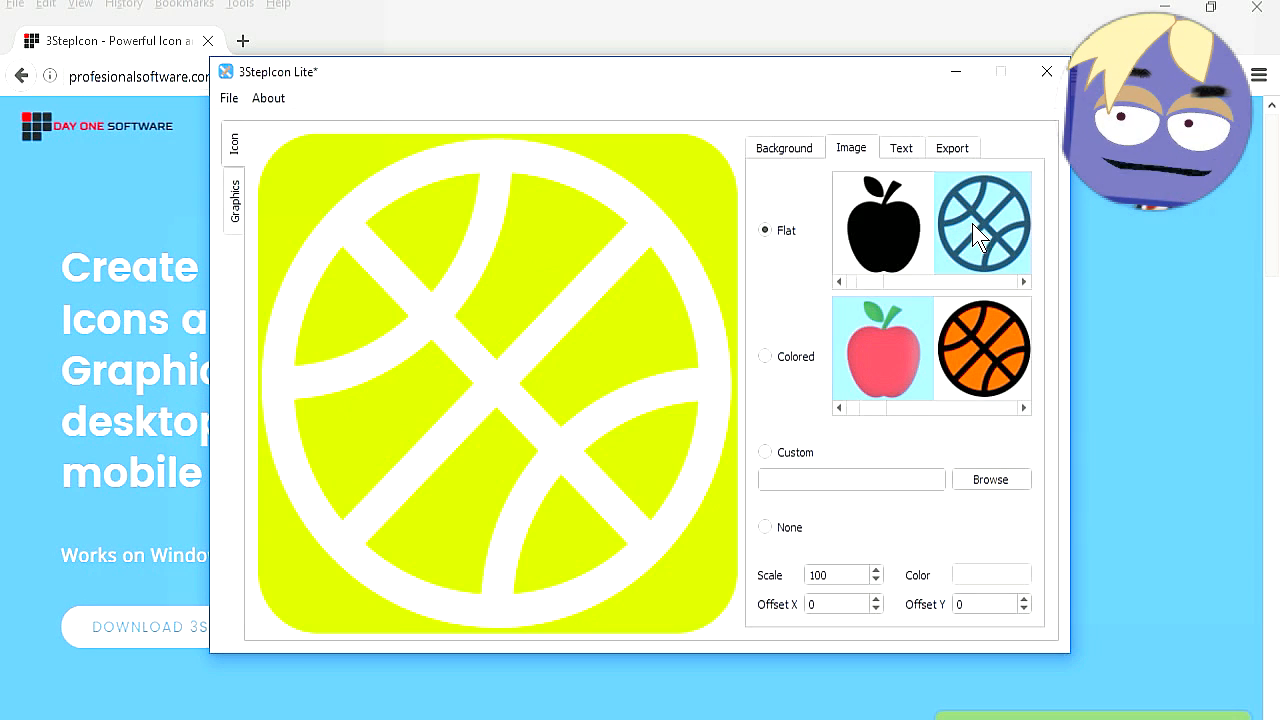
pyautogui.click(992, 576)
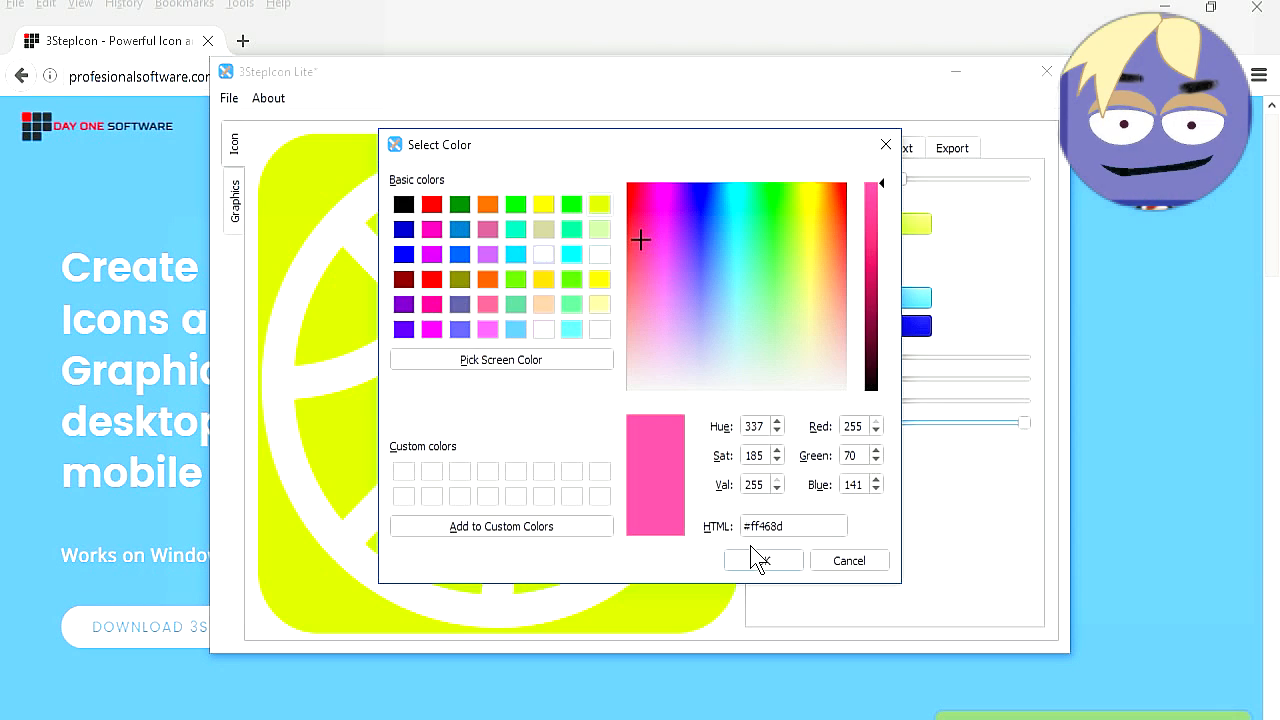
# Confirm the pink (#ff468d) background and swap the graphic for the white flat burger.
pyautogui.click(764, 560)
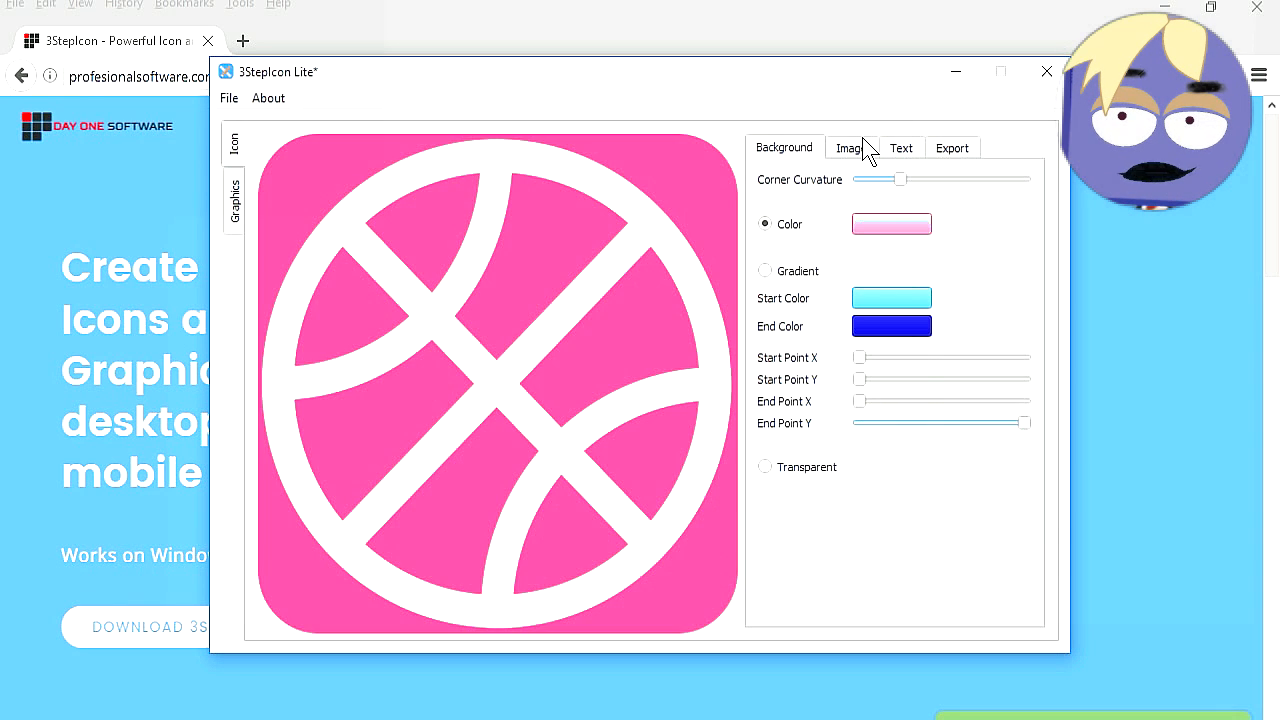
pyautogui.click(850, 148)
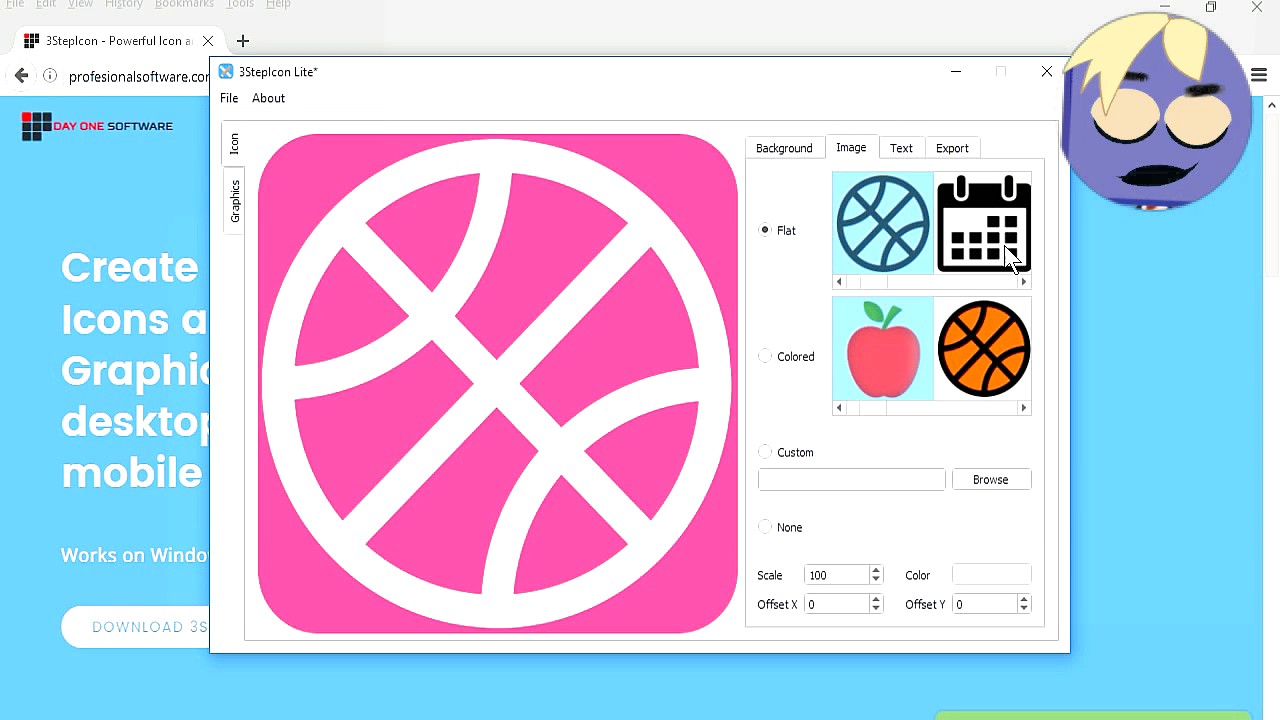
pyautogui.click(984, 222)
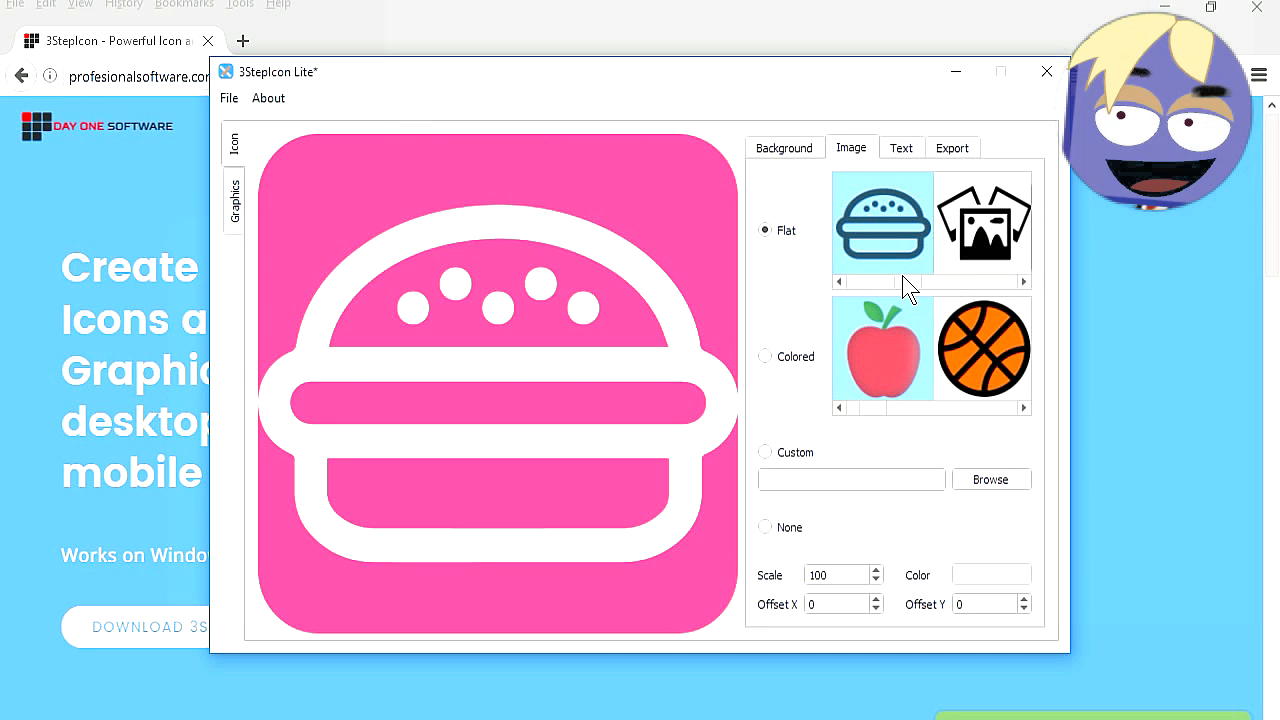
pyautogui.click(784, 148)
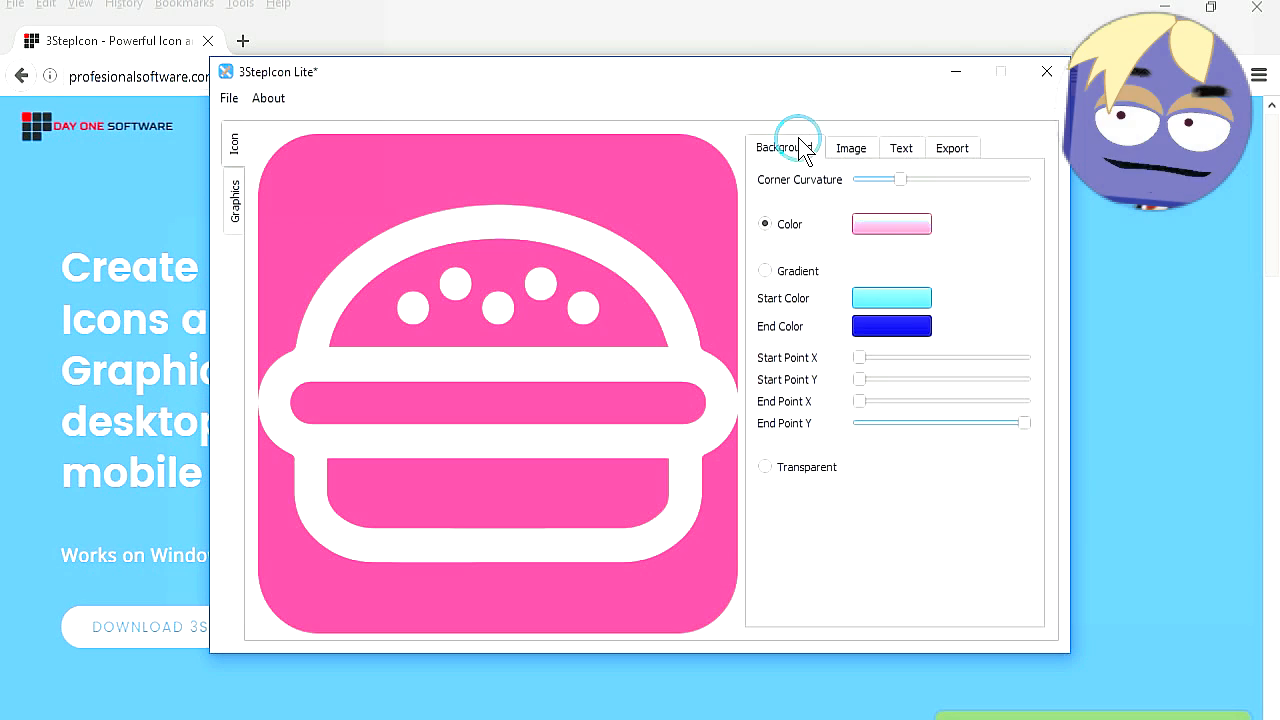
# Attempt a gradient background, dismiss the full-version upgrade notice and keep solid pink.
pyautogui.click(892, 224)
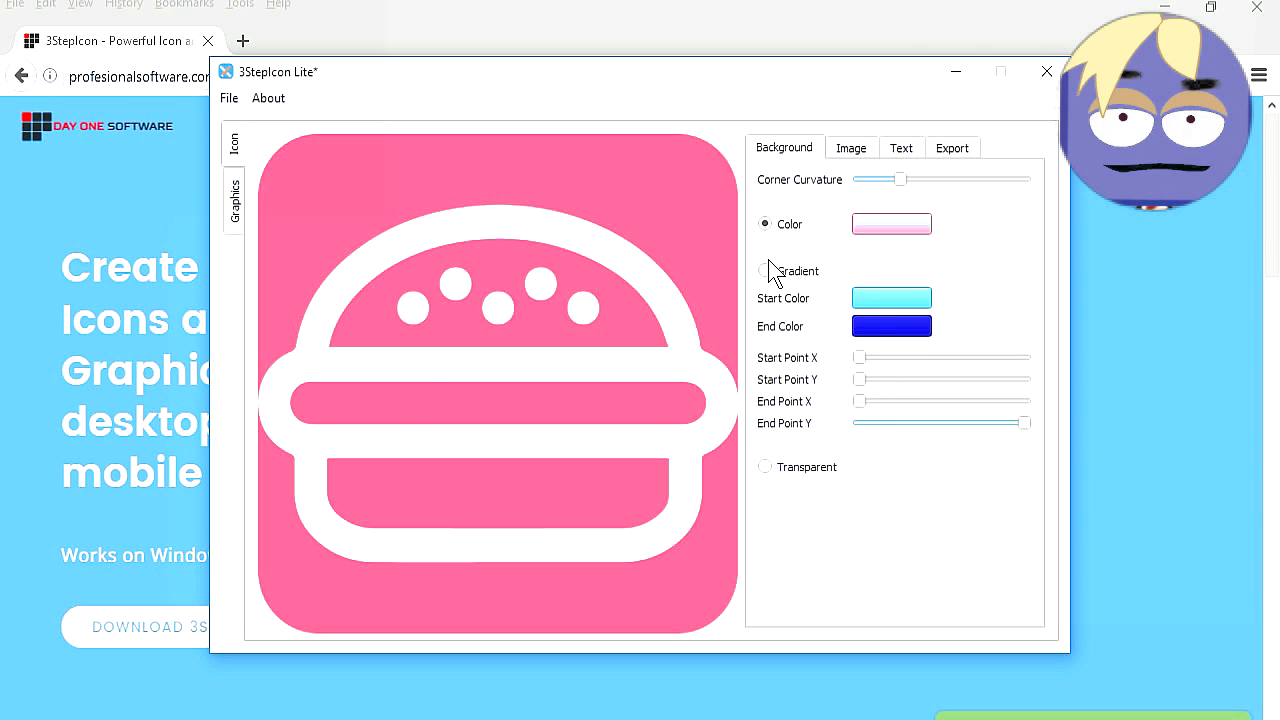
pyautogui.click(764, 272)
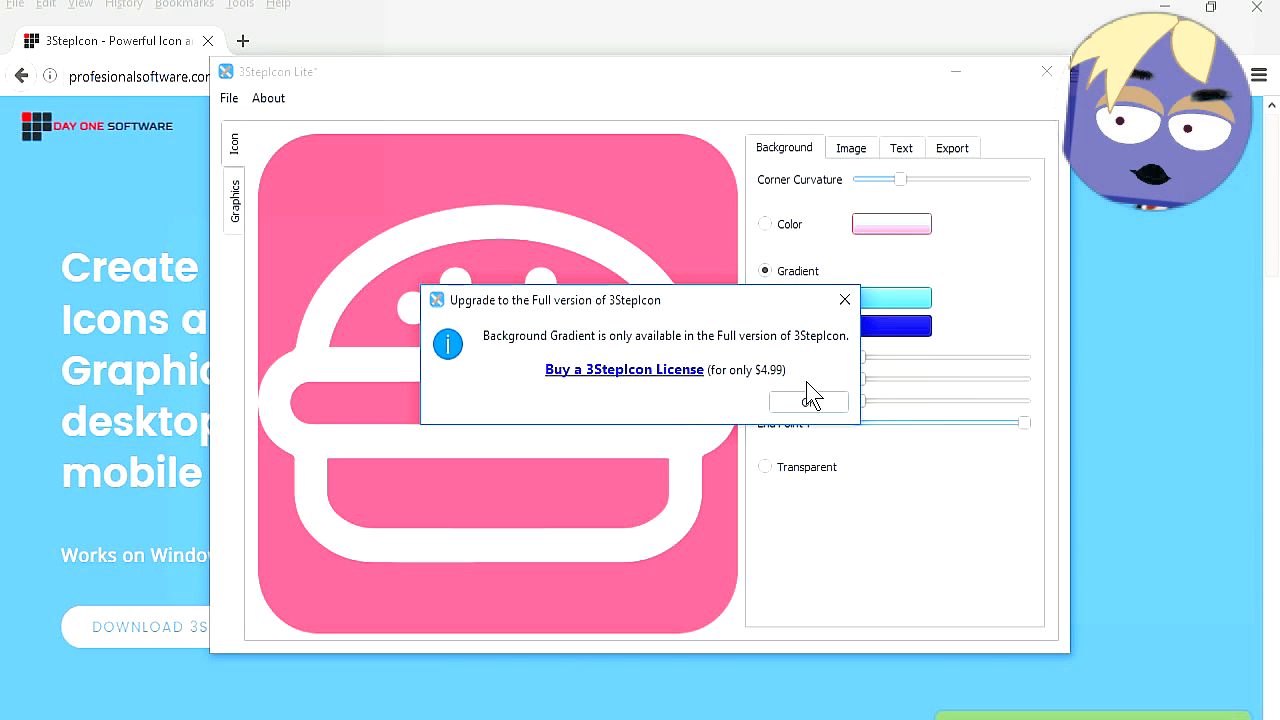
pyautogui.click(808, 402)
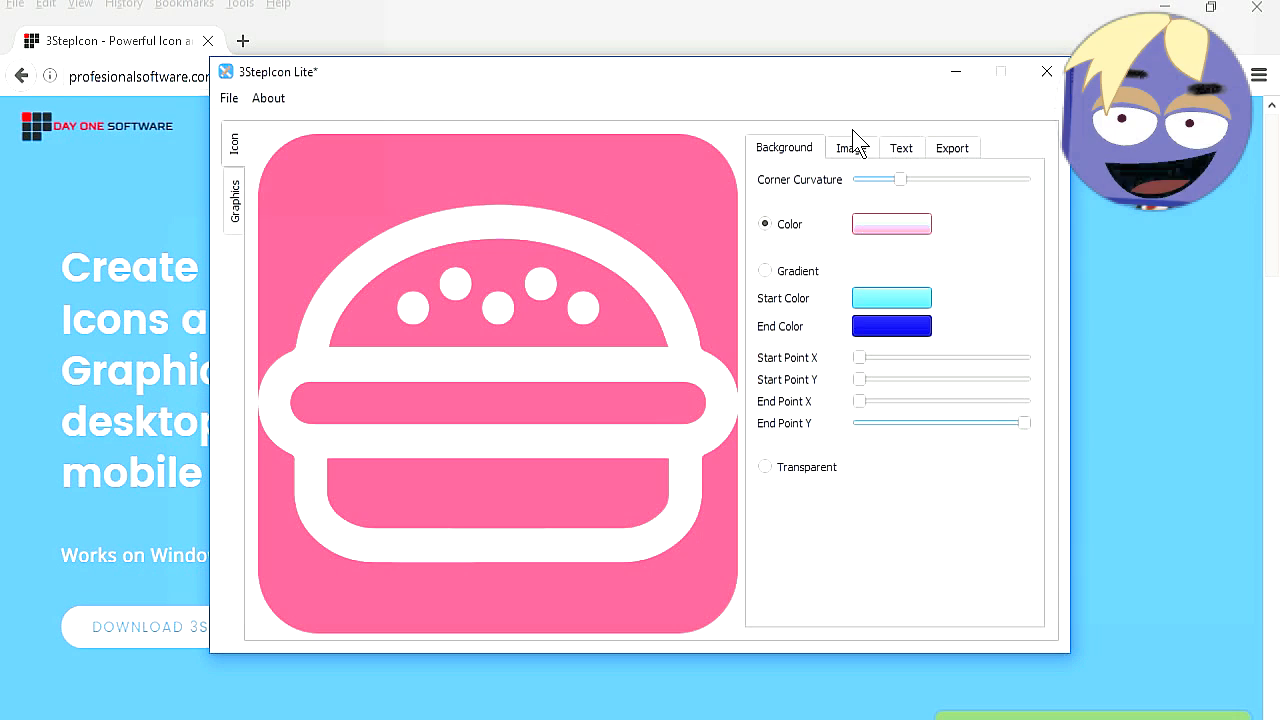
pyautogui.click(900, 148)
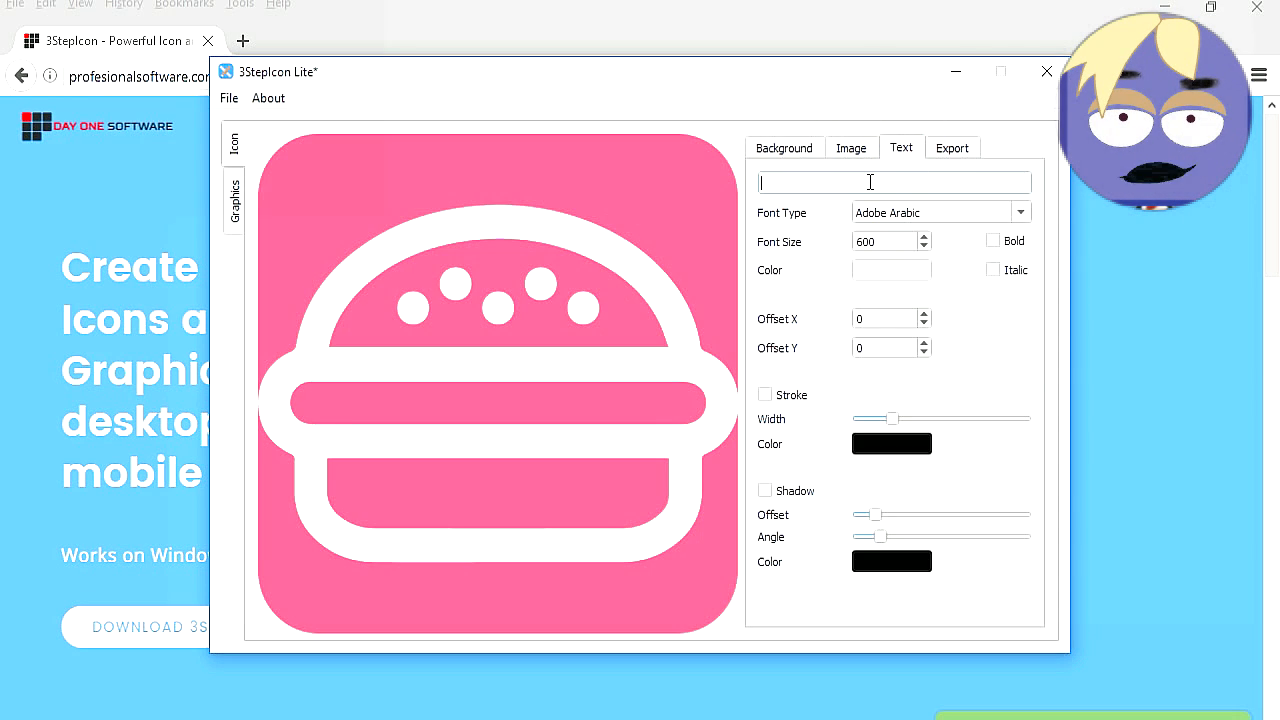
# Leave the icon text empty and move on to the export settings.
pyautogui.write('le')
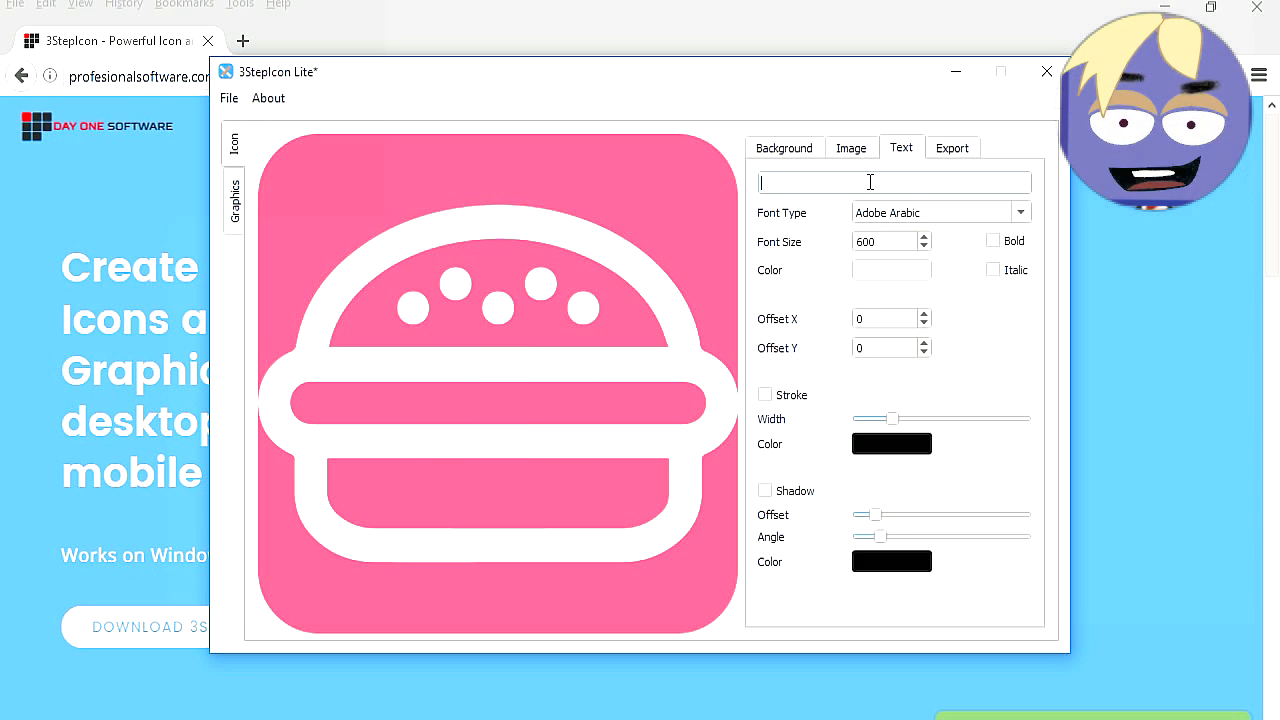
pyautogui.click(952, 148)
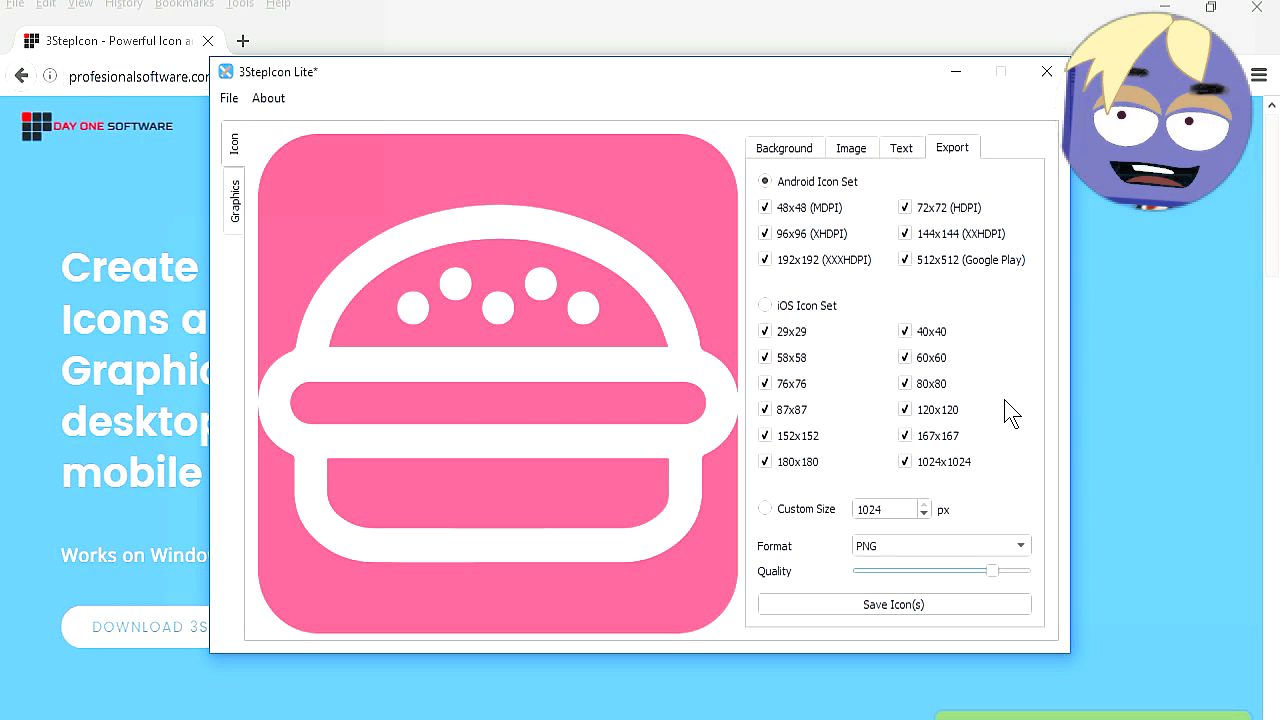
pyautogui.moveTo(944, 590)
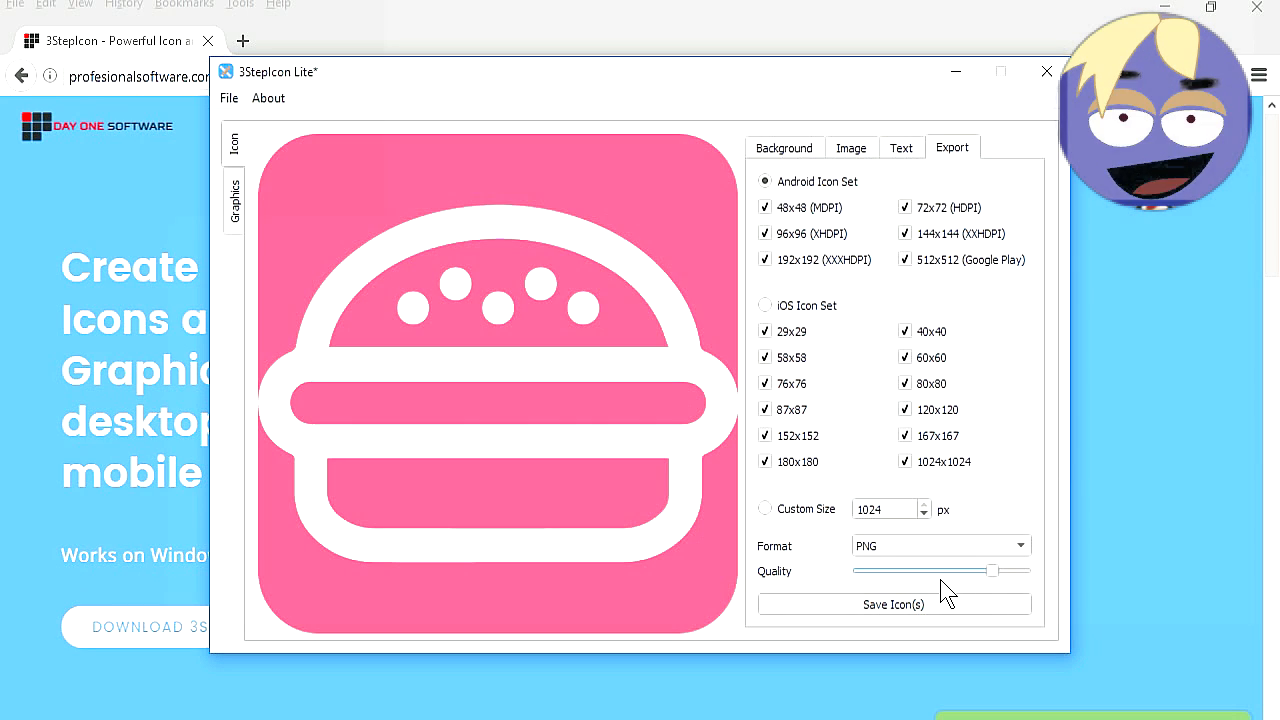
# Save the icon set as PNG files with Android Icon Set selected.
pyautogui.click(896, 604)
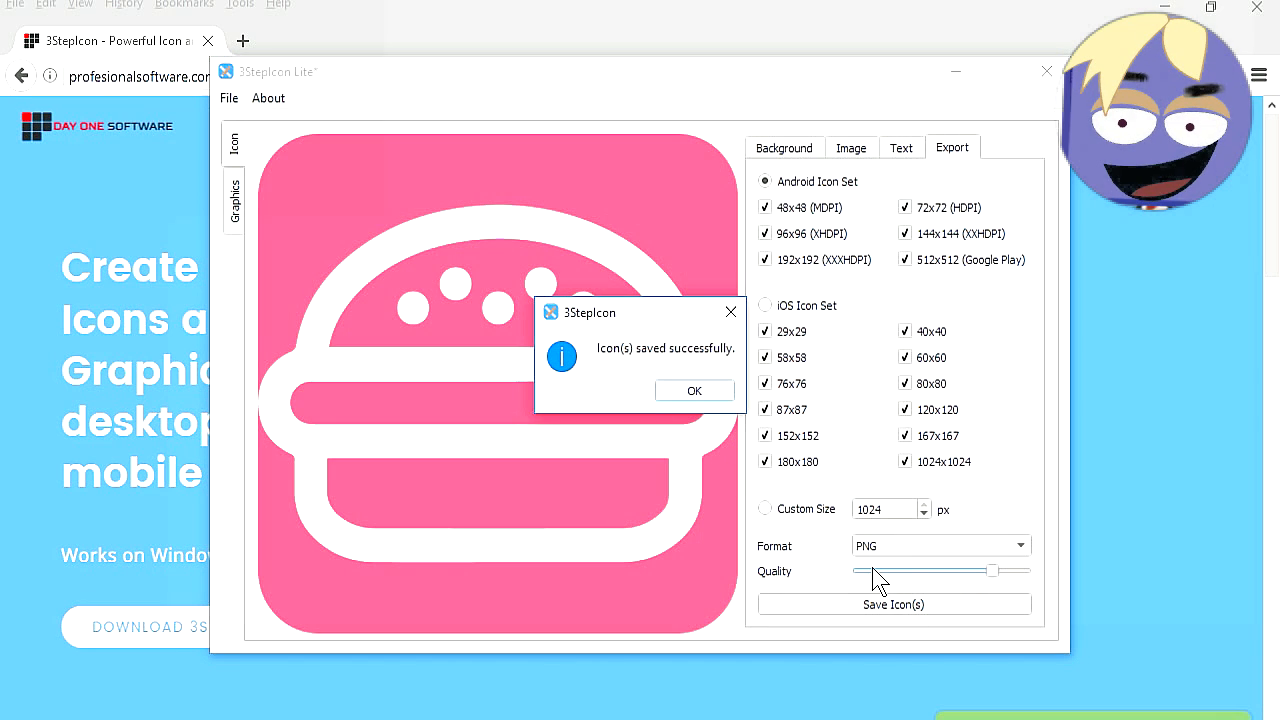